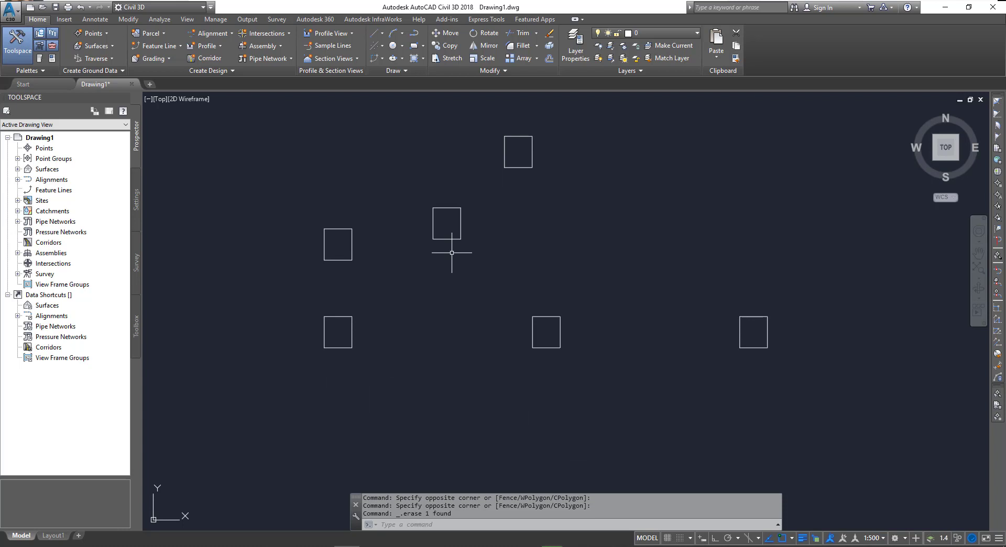
mouse_move(306, 314)
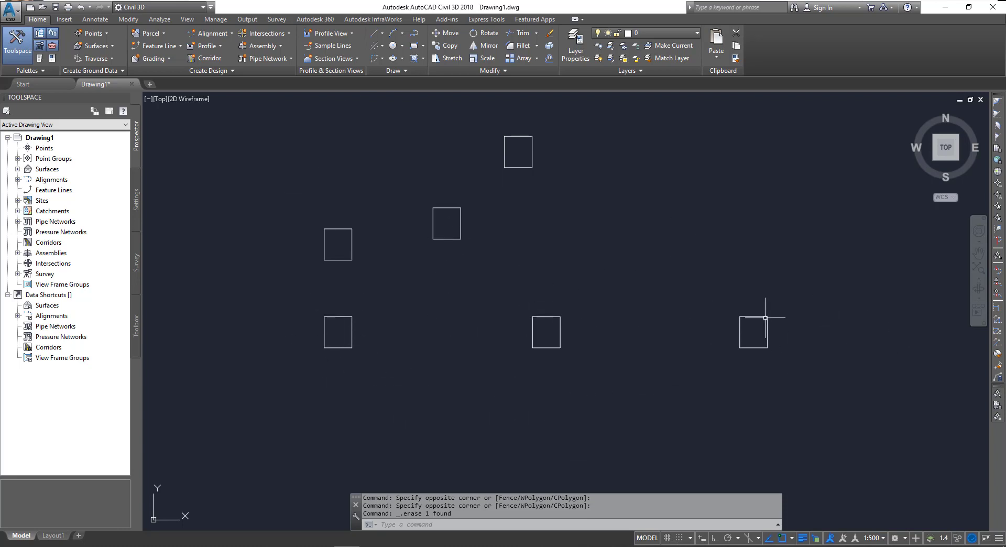
mouse_move(399, 311)
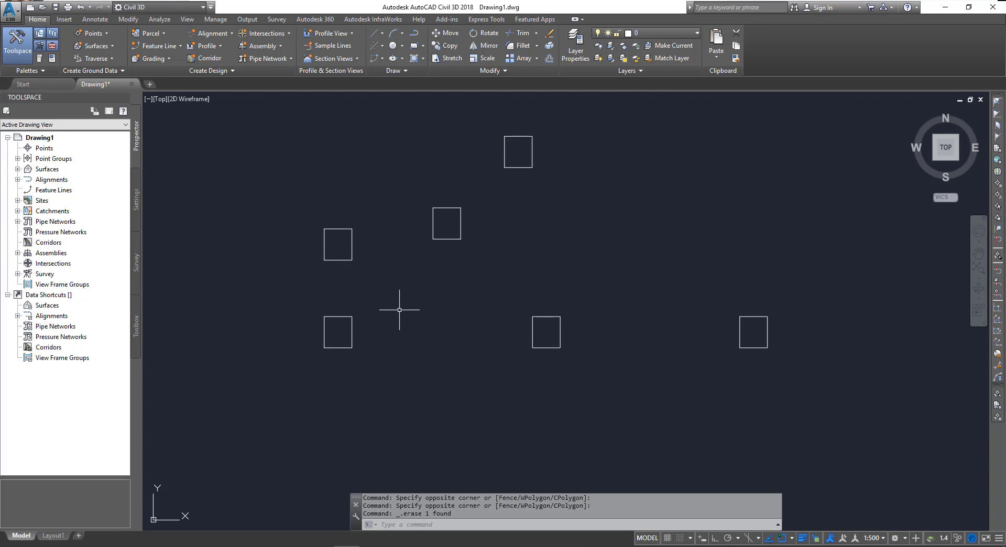
mouse_move(328, 251)
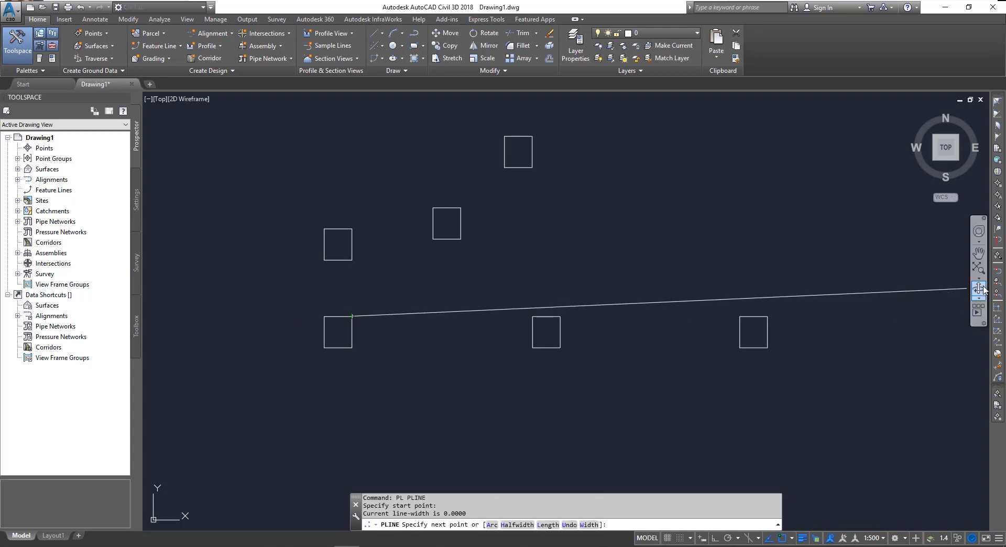
mouse_move(878, 315)
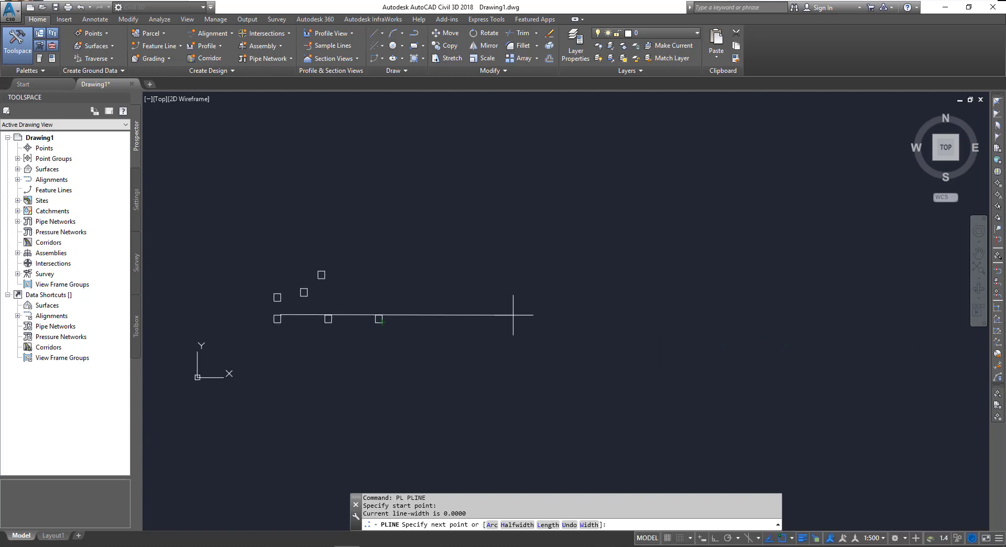
mouse_move(789, 303)
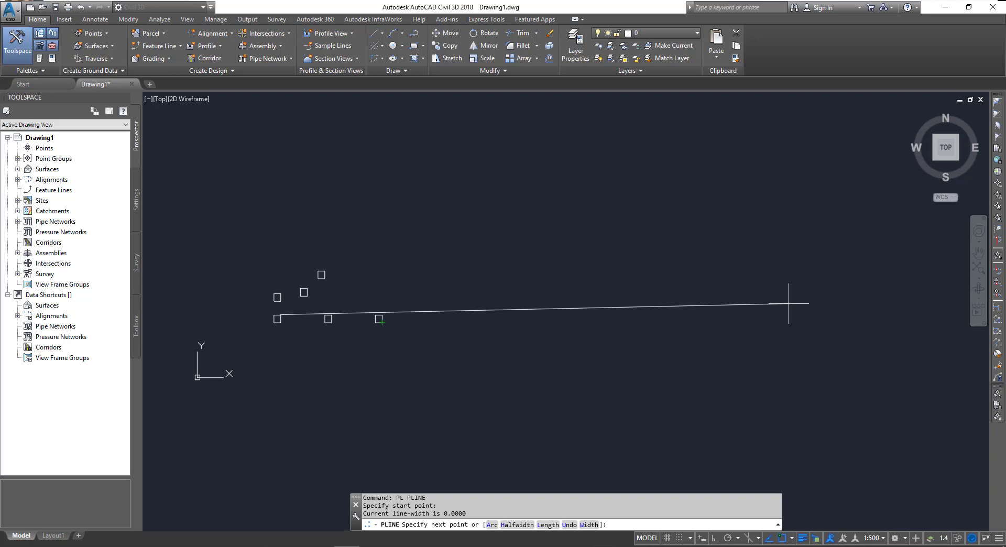
- With XL, place a horizontal construction line along the bottom squares and vertical ones through the left squares
key(Escape)
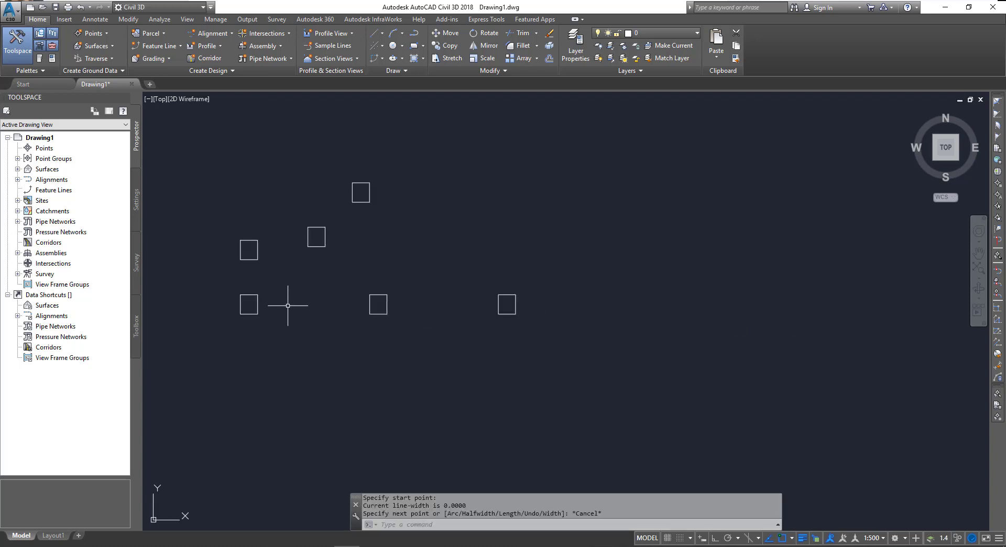
mouse_move(472, 290)
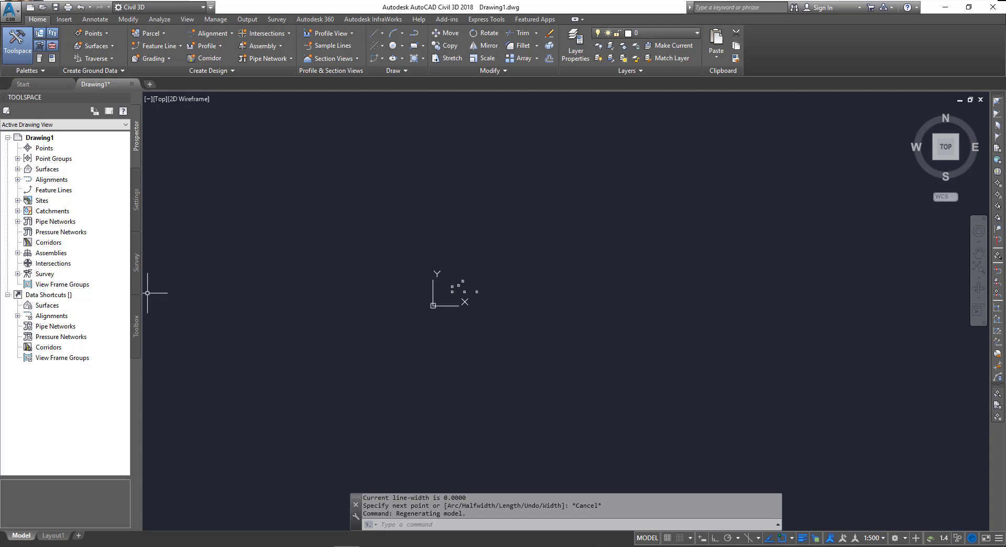
mouse_move(105, 305)
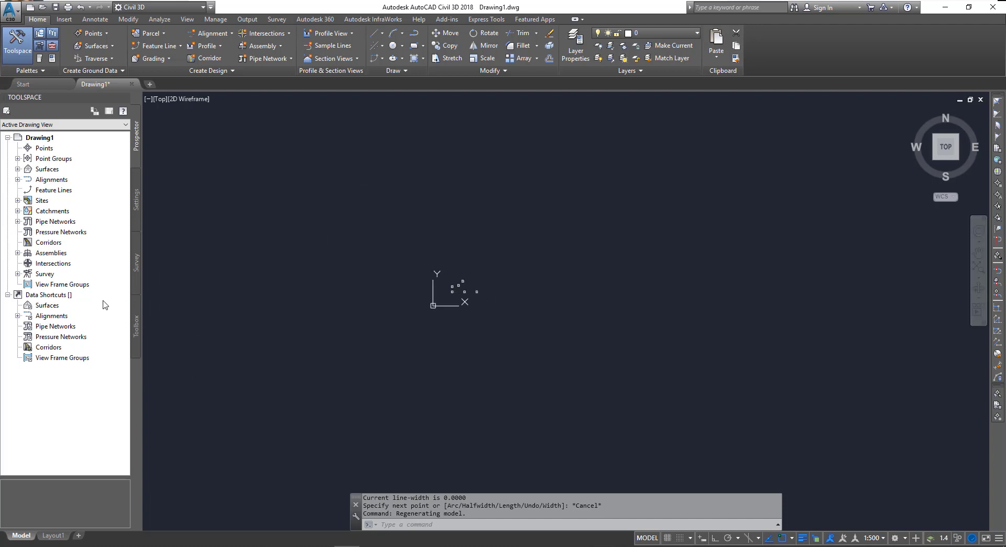
mouse_move(462, 318)
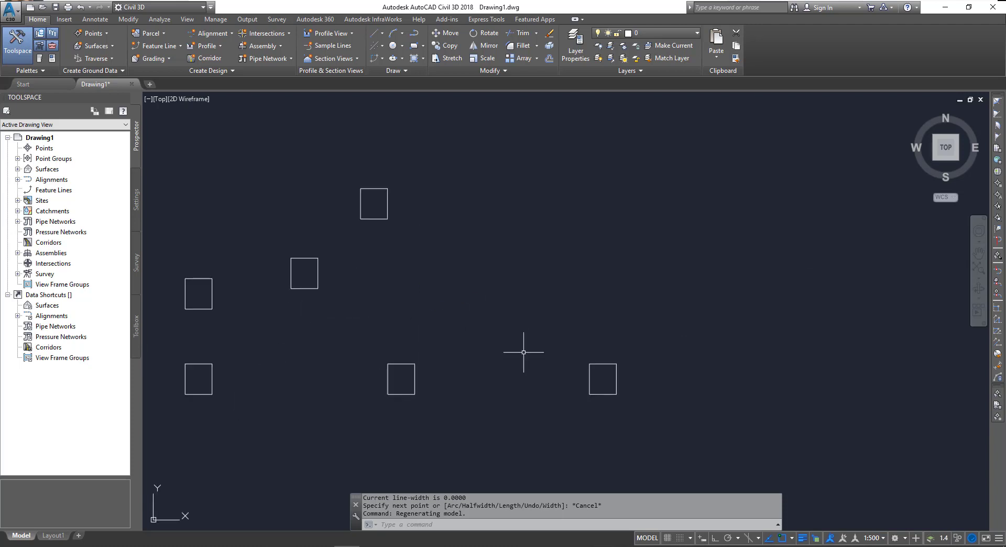
mouse_move(537, 339)
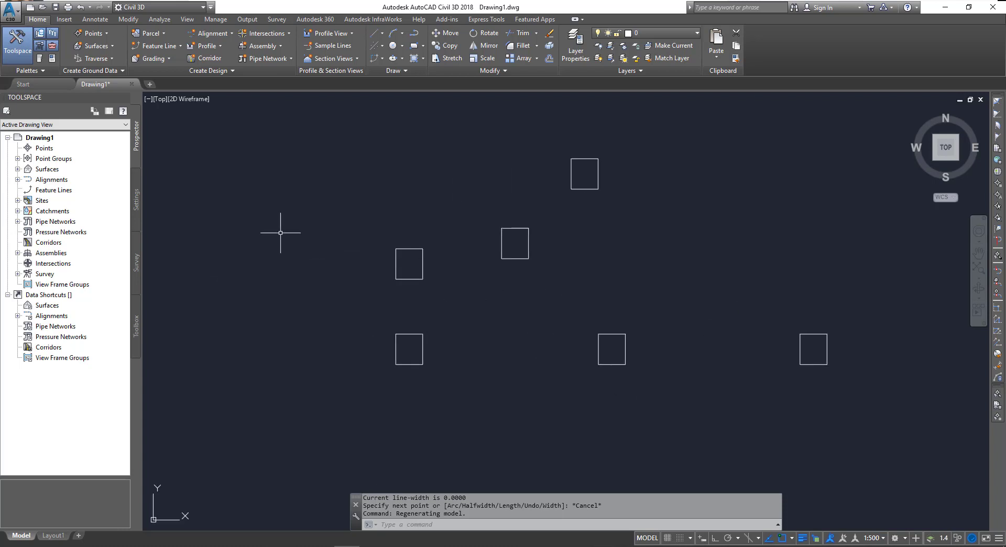
drag(280, 233, 893, 300)
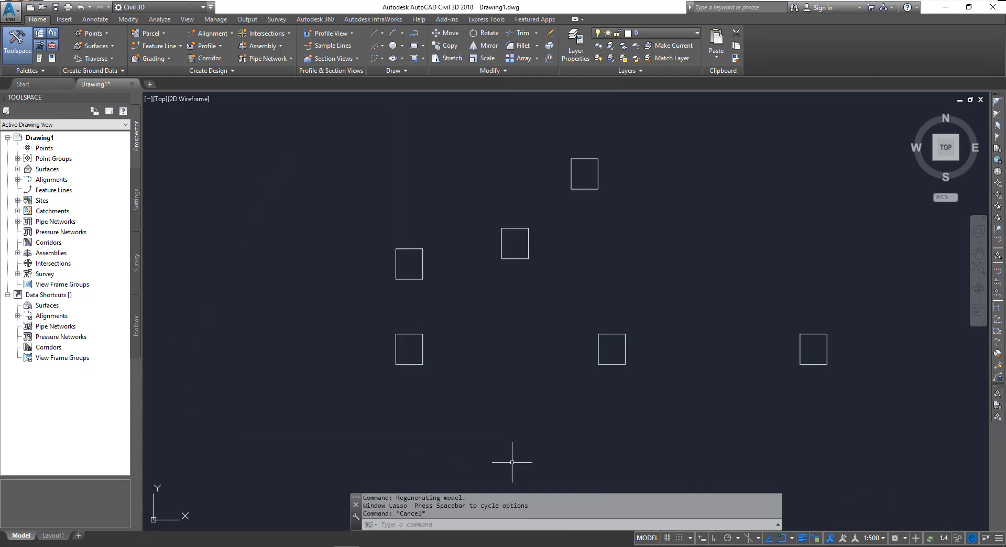
mouse_move(485, 323)
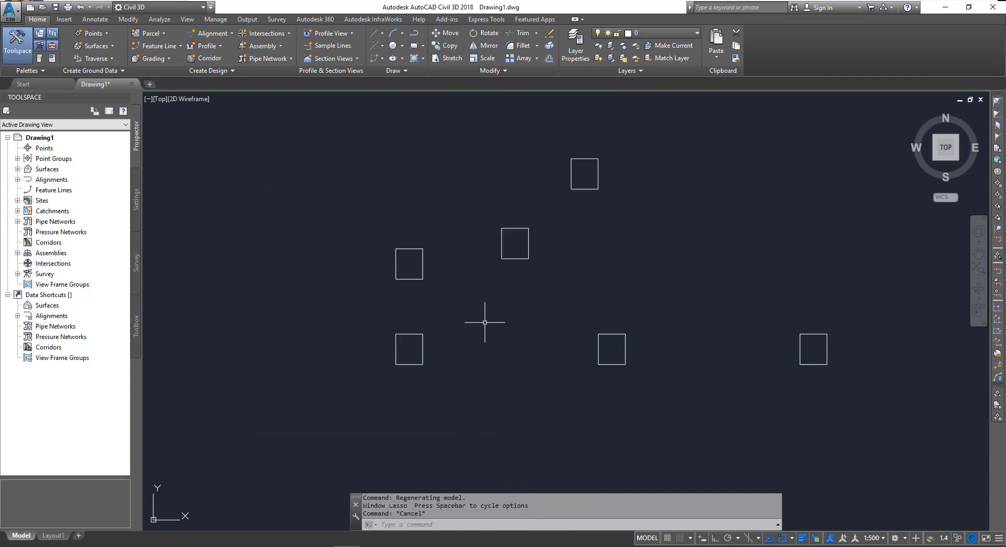
mouse_move(846, 268)
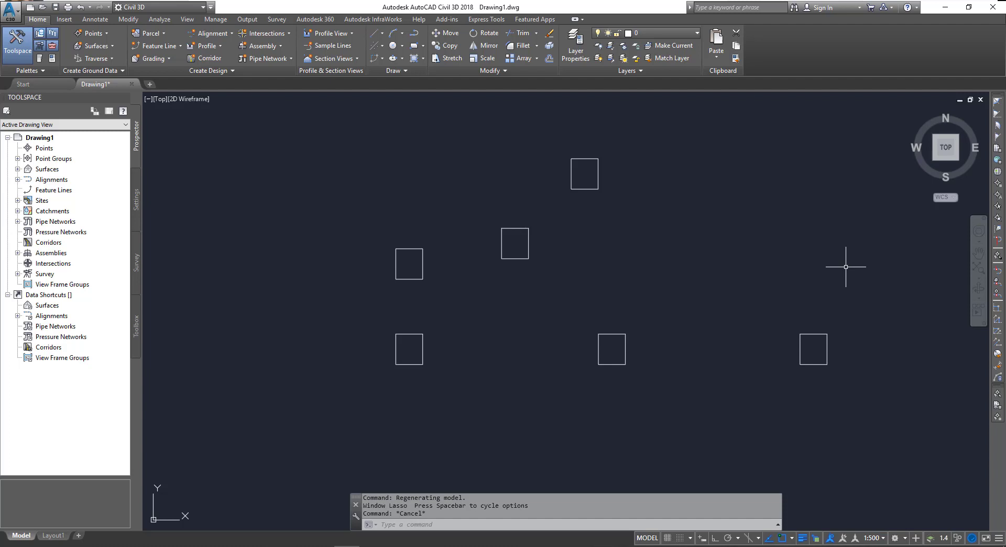
mouse_move(618, 286)
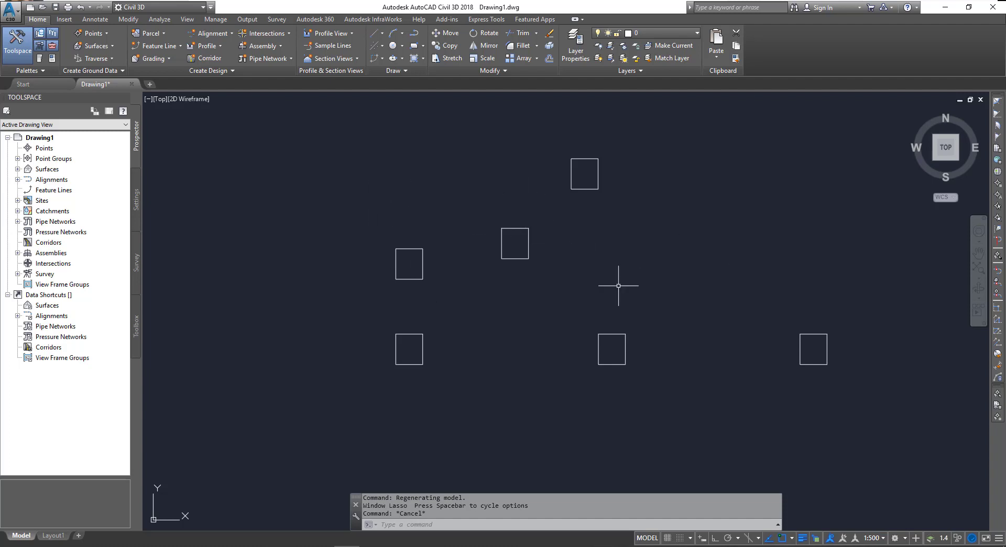
mouse_move(387, 329)
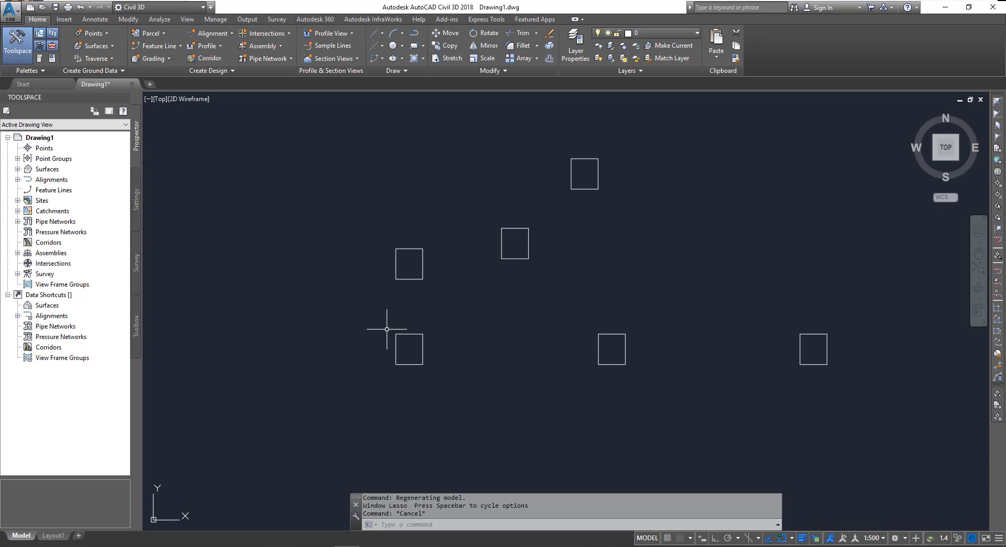
mouse_move(339, 324)
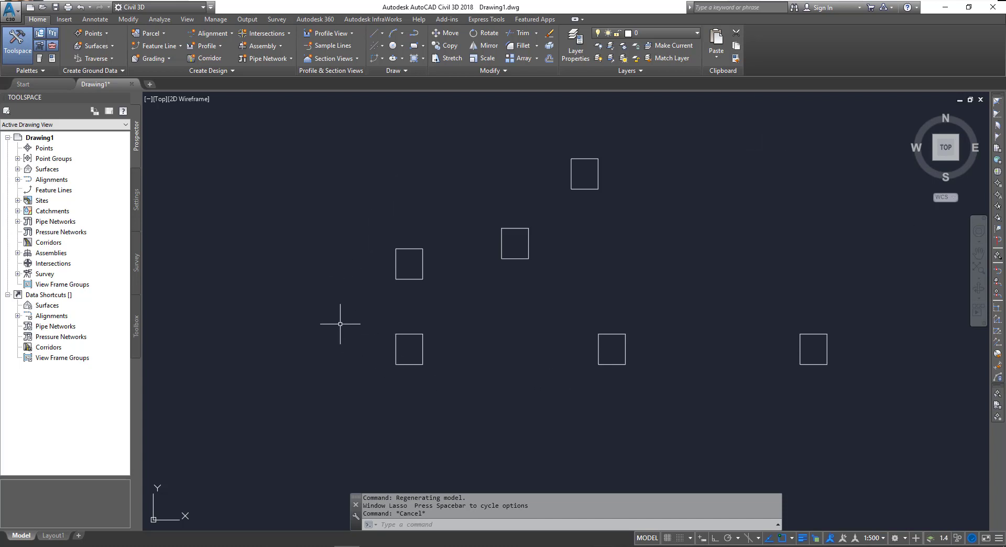
mouse_move(424, 169)
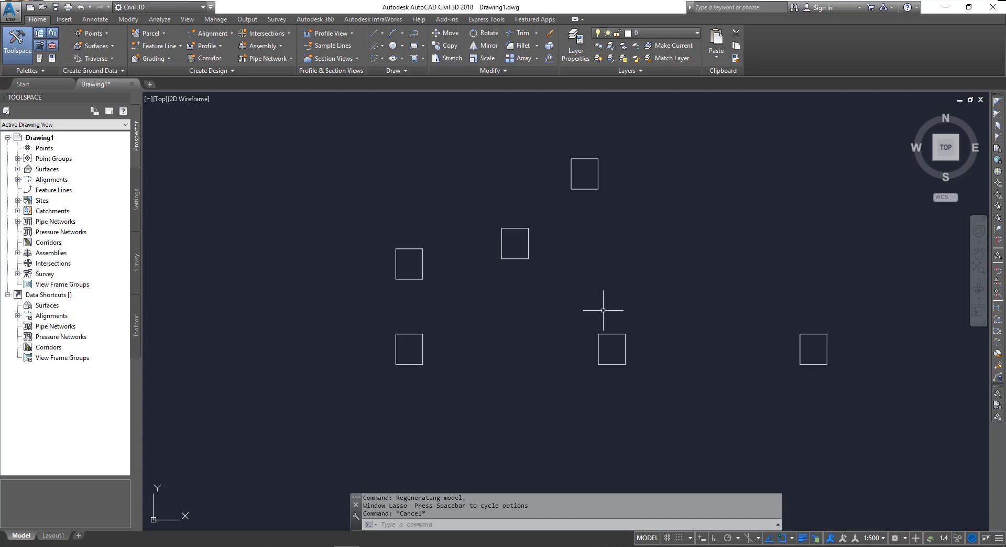
text(XL)
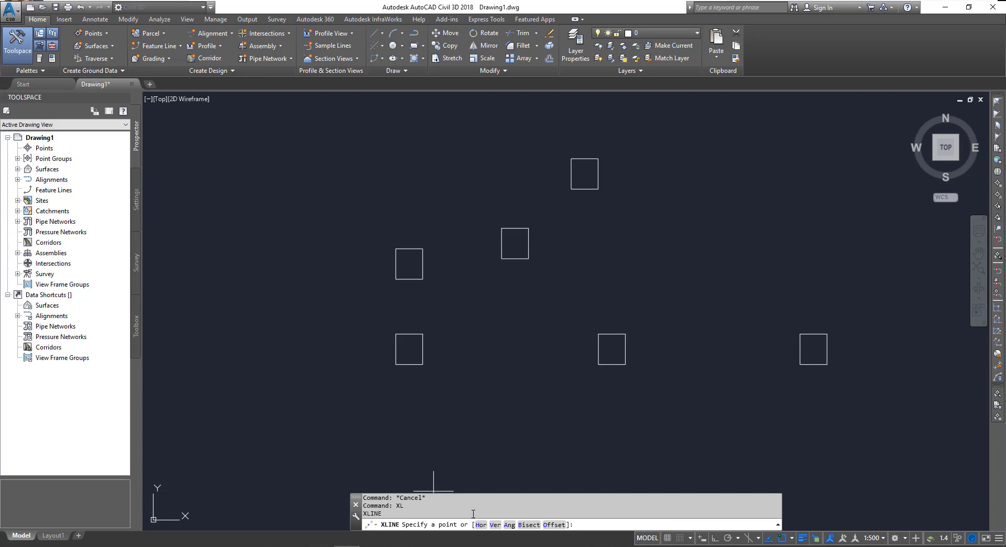
mouse_move(481, 527)
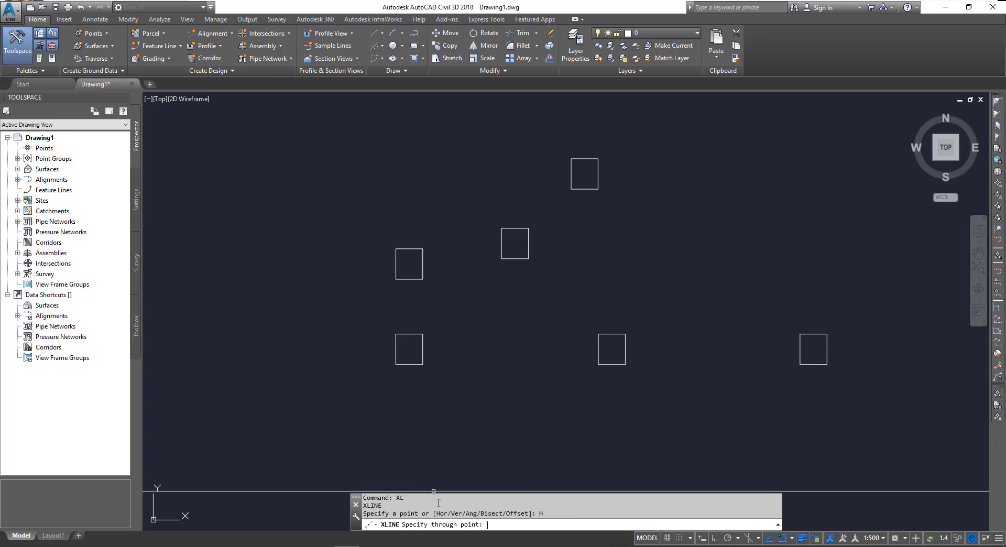
click(427, 385)
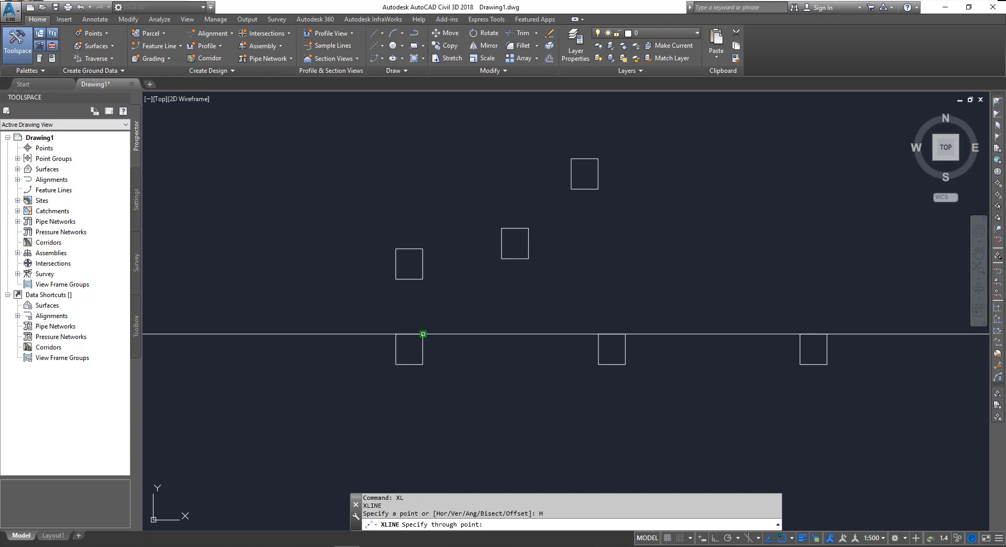
click(611, 350)
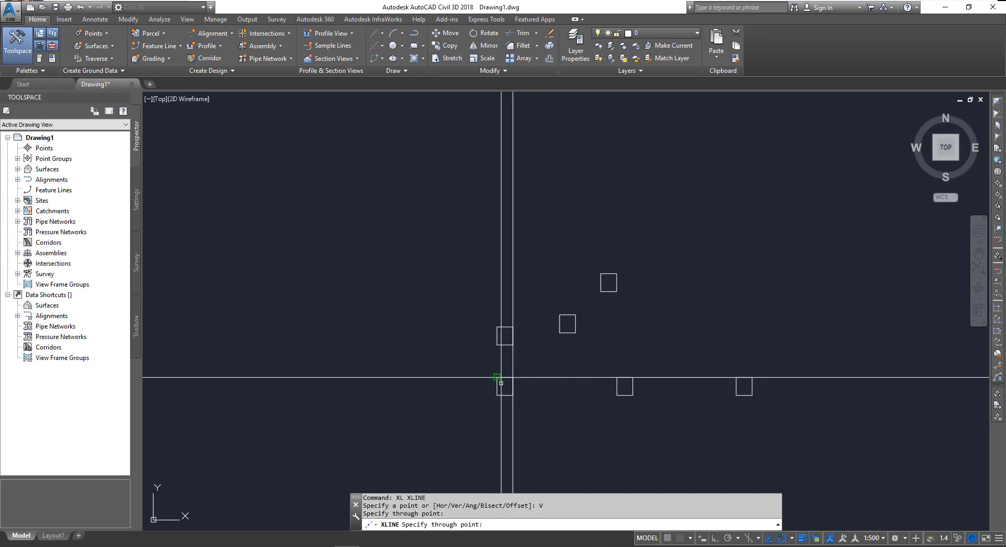
click(632, 378)
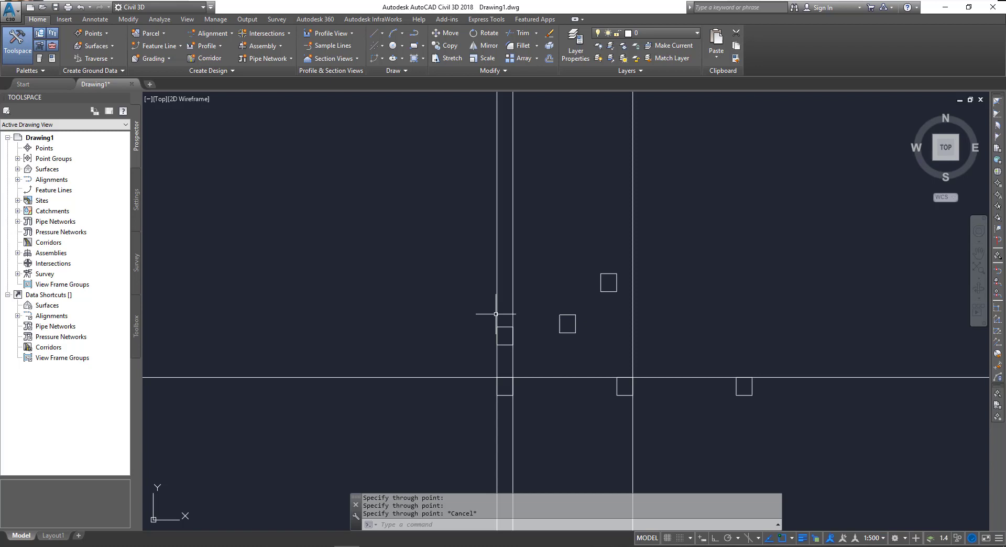
mouse_move(527, 387)
text(XL)
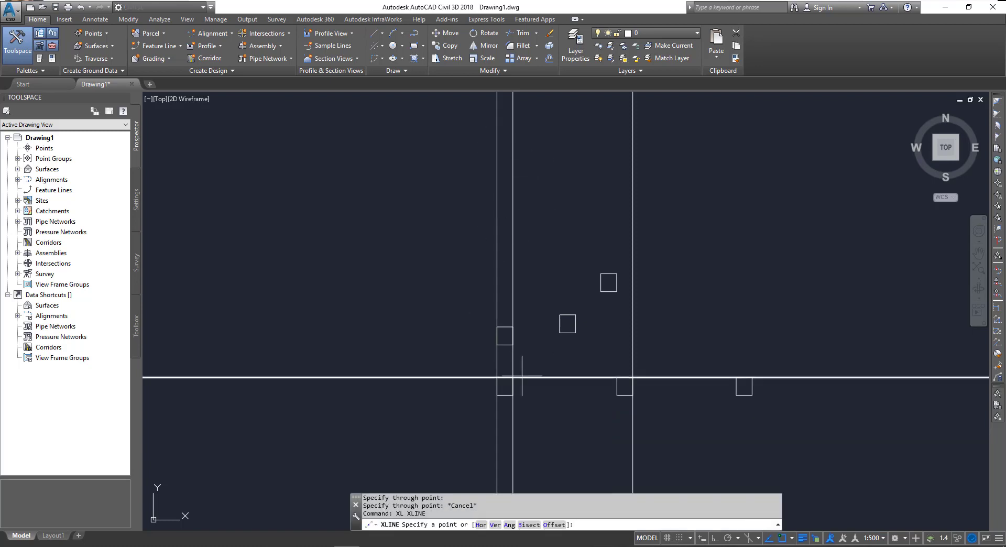
- Choose the XLINE Ang option with a 45-degree angle
text(A)
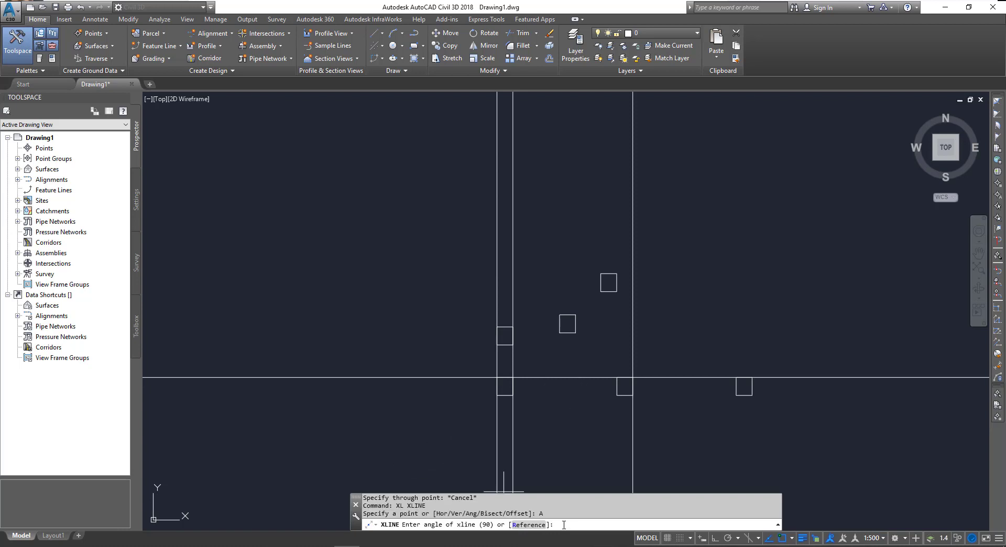
text(45)
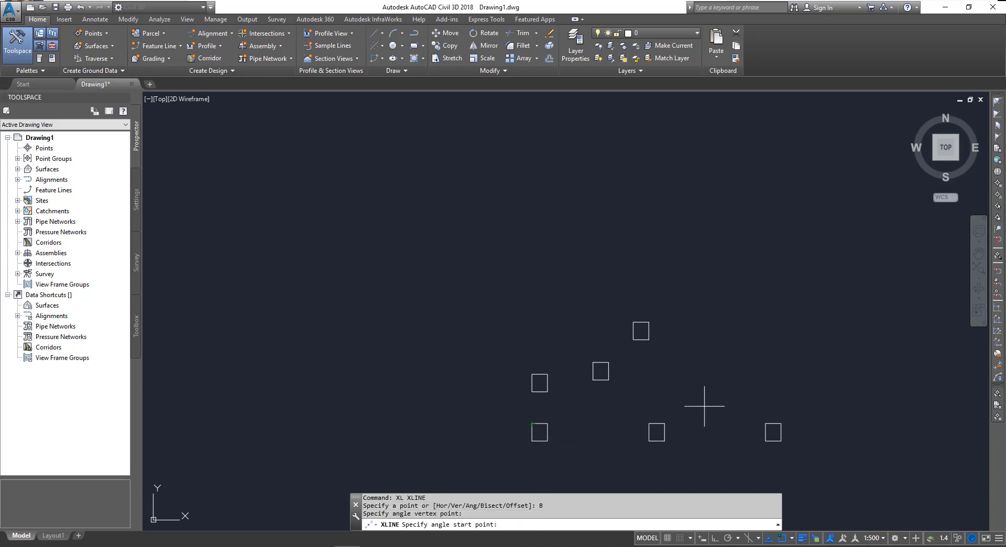
- Set the bisector's start point along the bottom row of squares
click(649, 425)
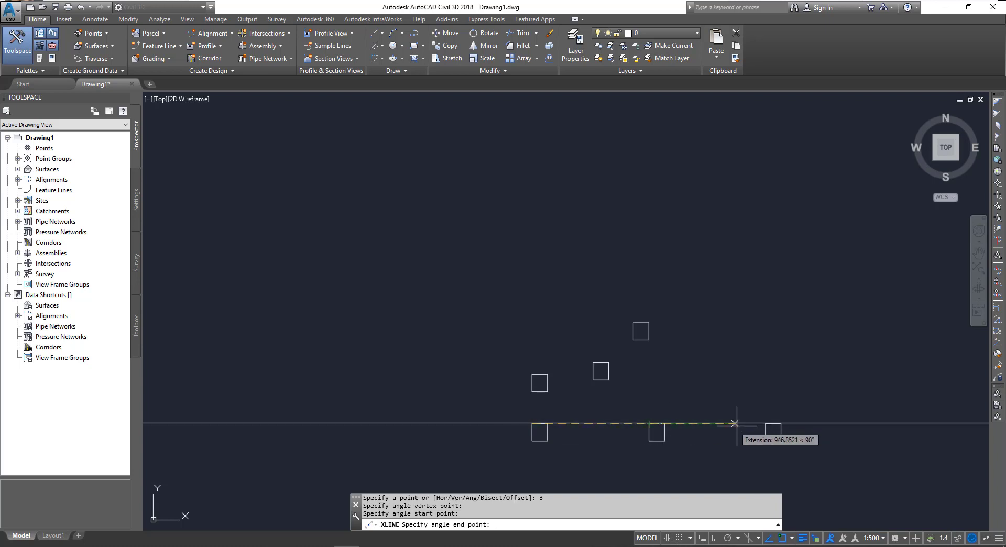
mouse_move(757, 423)
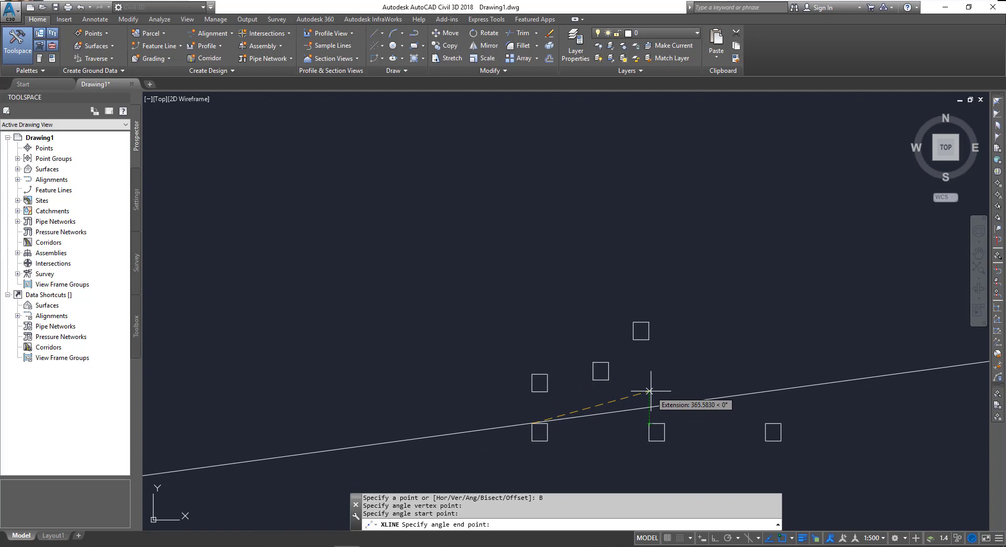
mouse_move(650, 408)
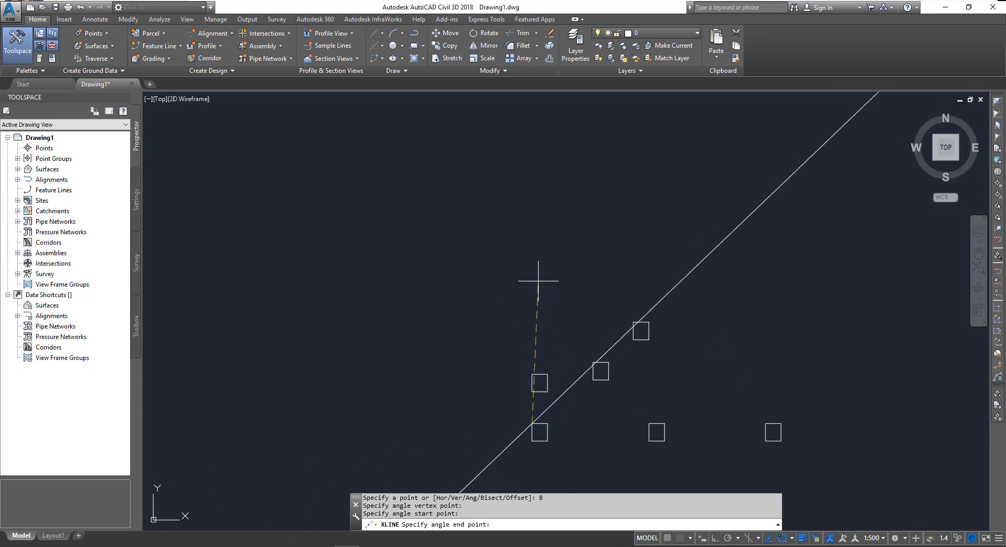
mouse_move(537, 263)
text(XL)
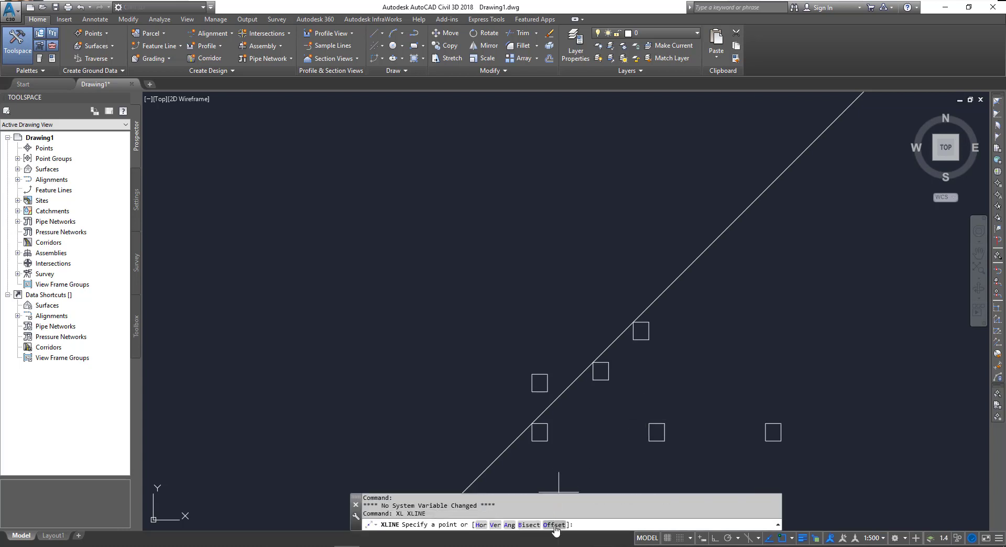
- Choose the Offset option to begin parallel construction lines beside the diagonal
click(553, 525)
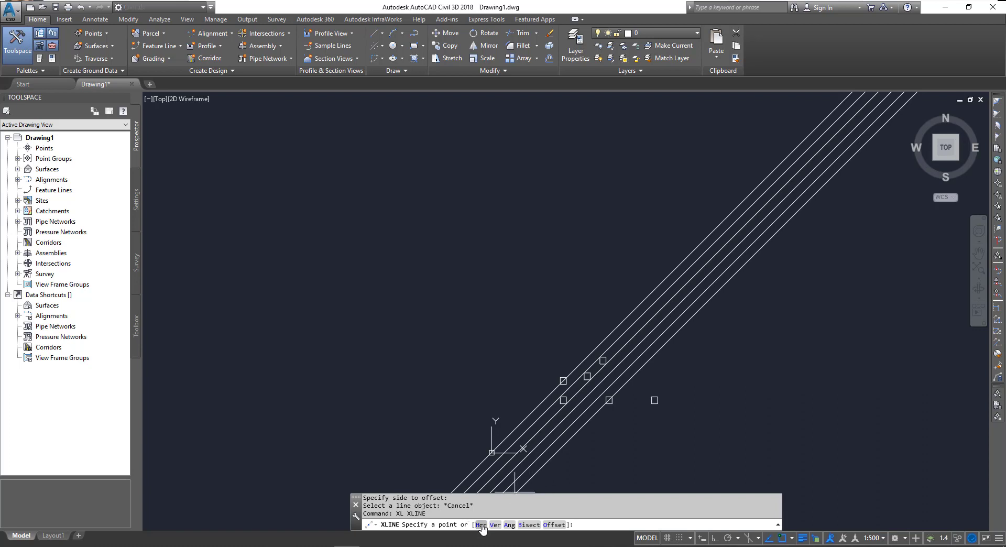
mouse_move(542, 529)
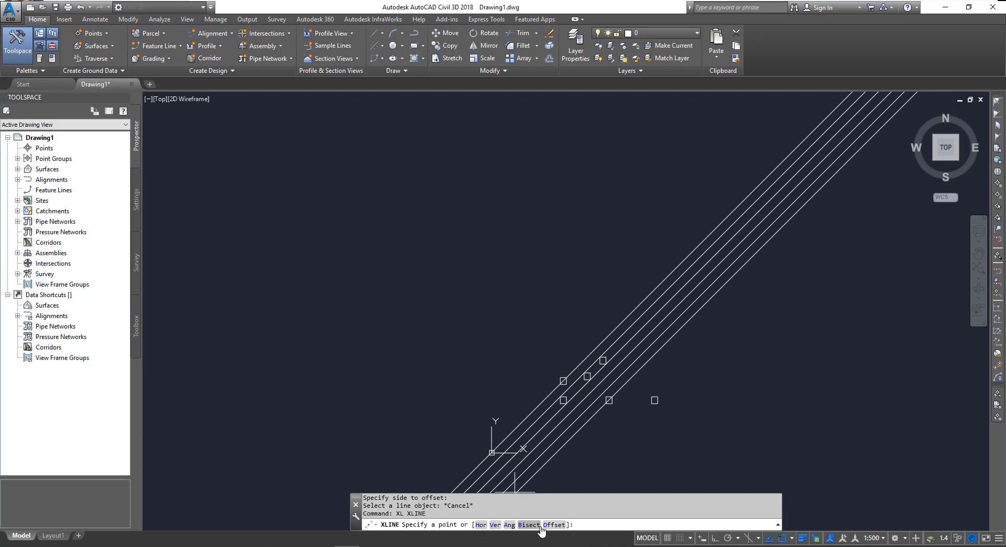
mouse_move(582, 517)
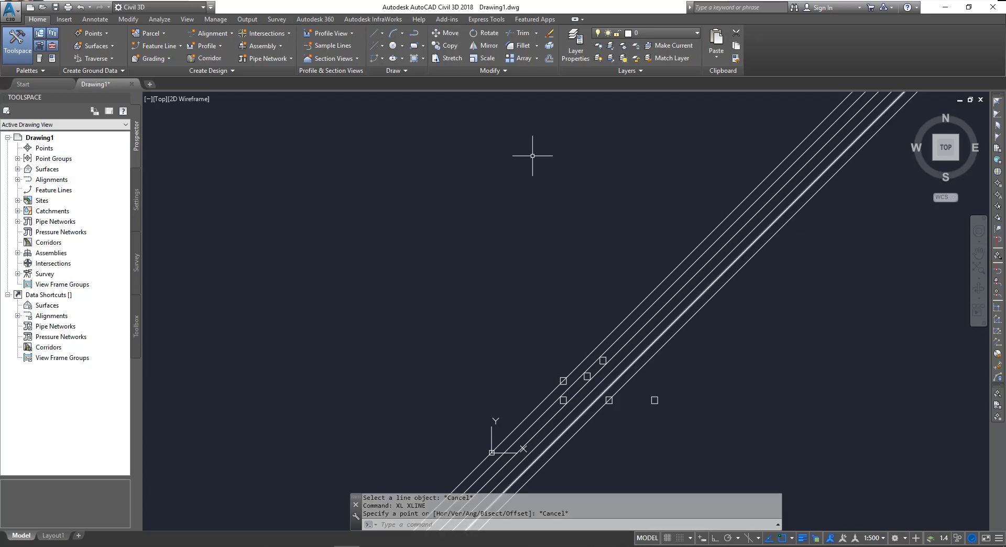
mouse_move(816, 262)
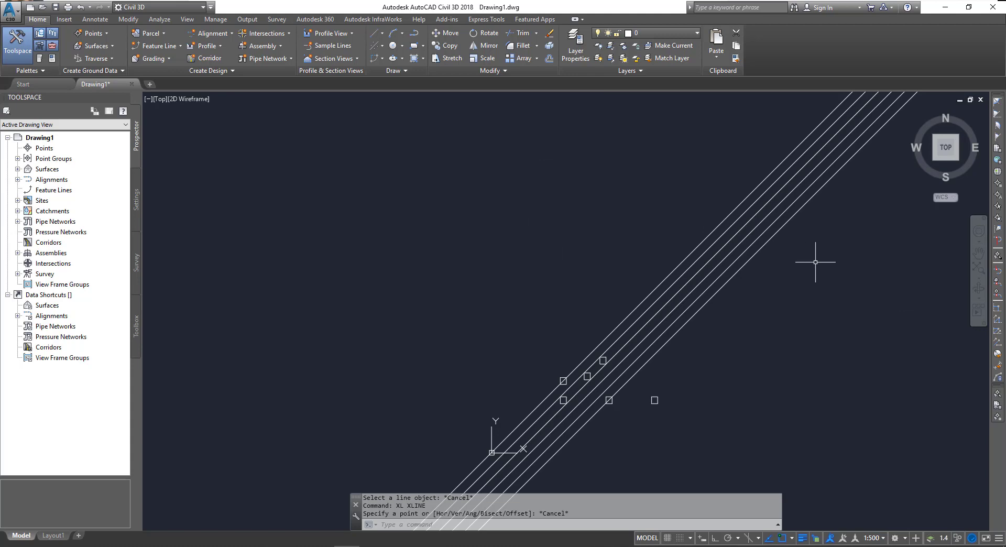